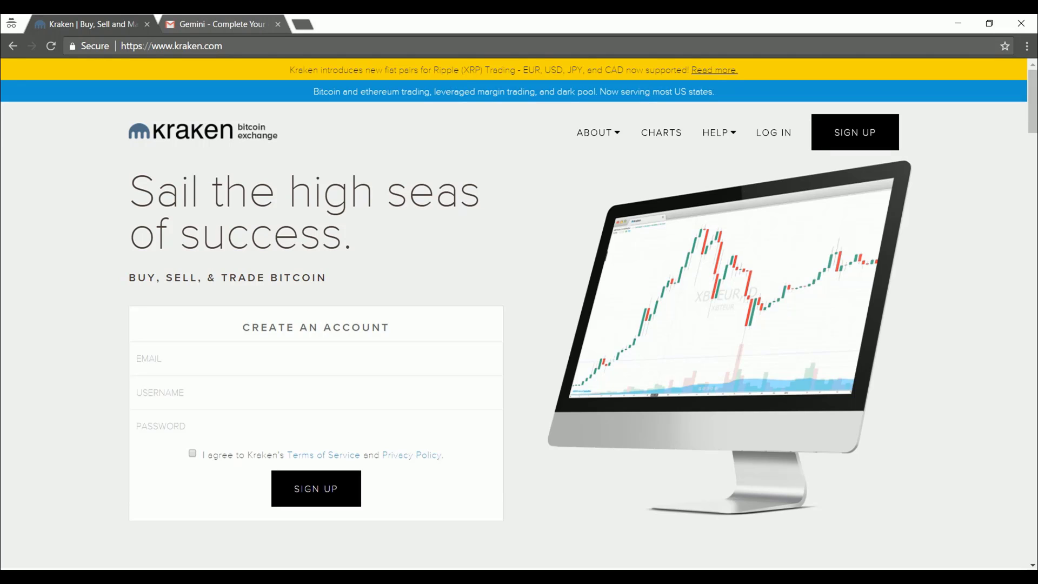
pyautogui.moveTo(371, 252)
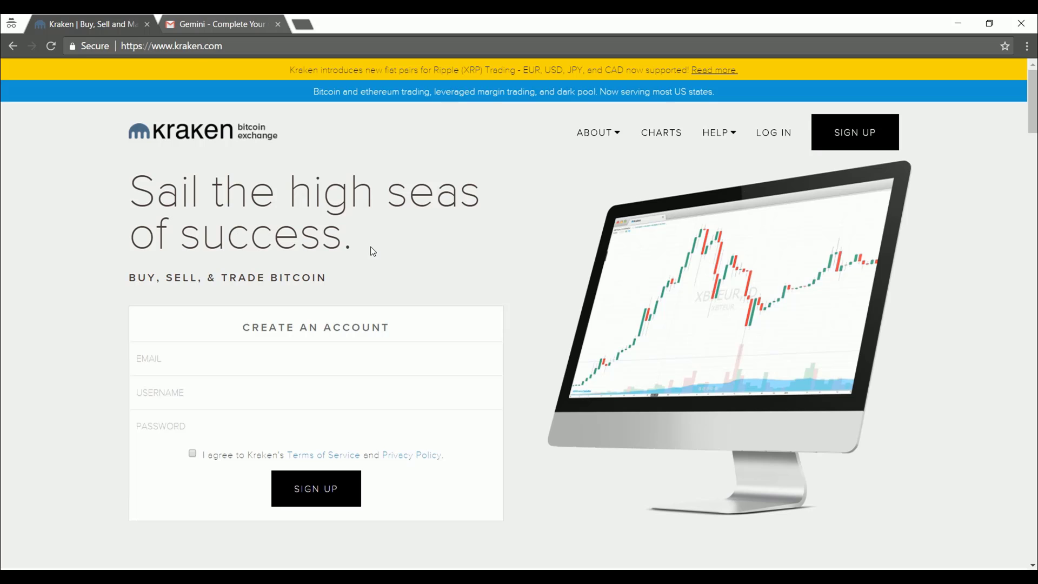
pyautogui.moveTo(525, 221)
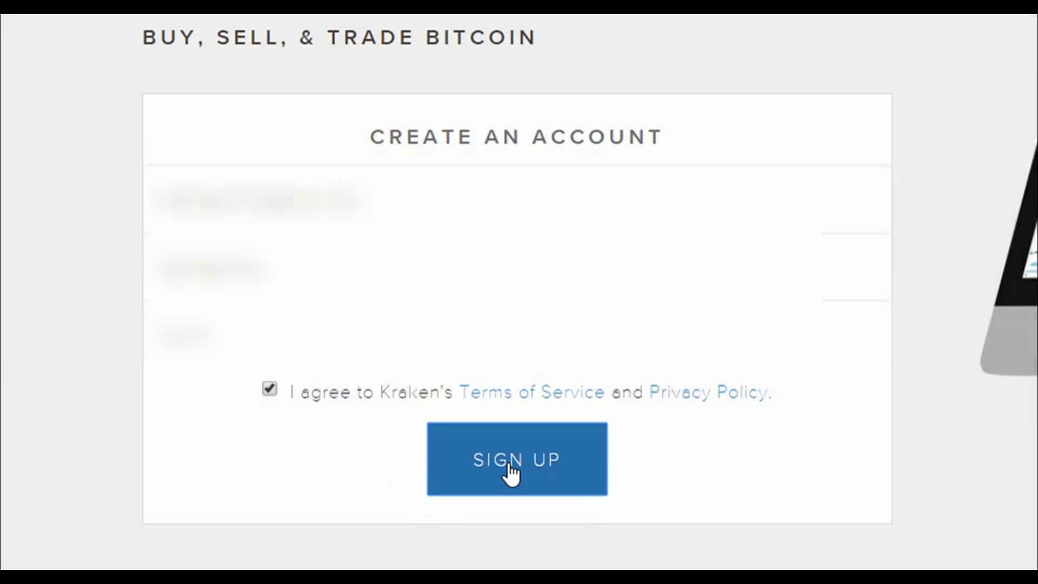
# - Resubmit the sign-up form with a valid special-character password, Texas as the state and terms accepted
pyautogui.click(517, 460)
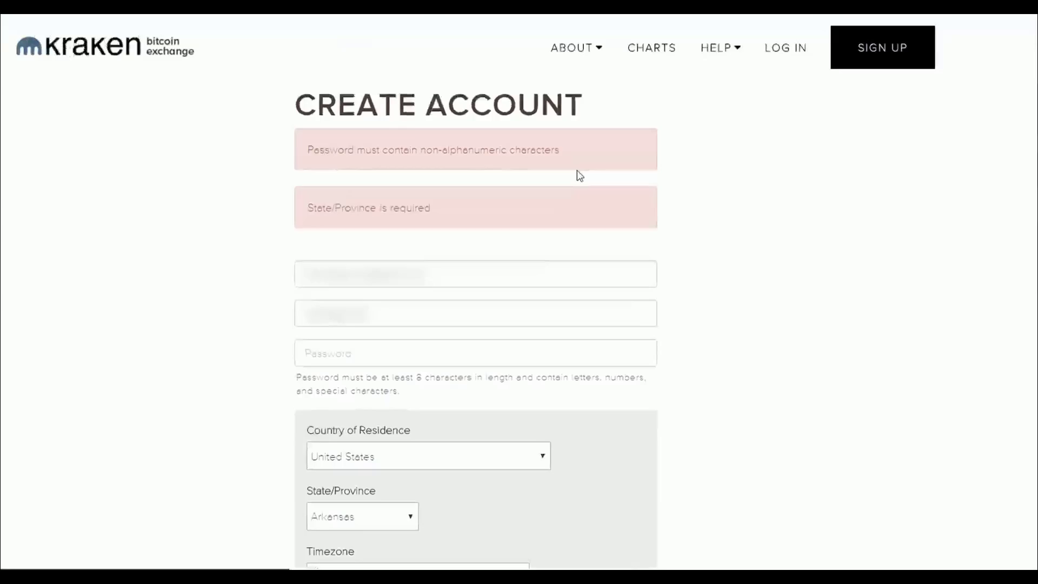
pyautogui.scroll(-3)
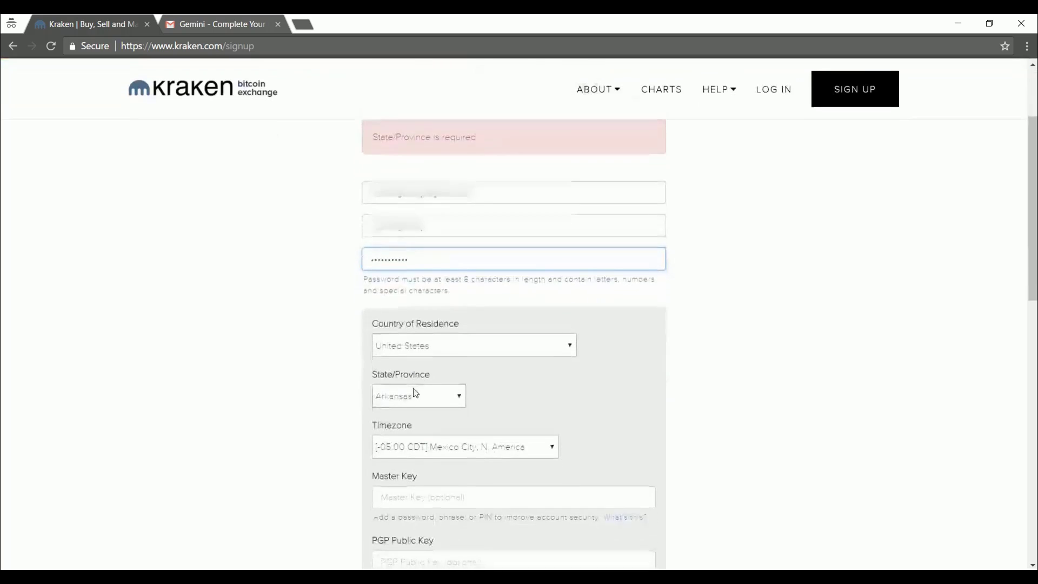
pyautogui.scroll(-3)
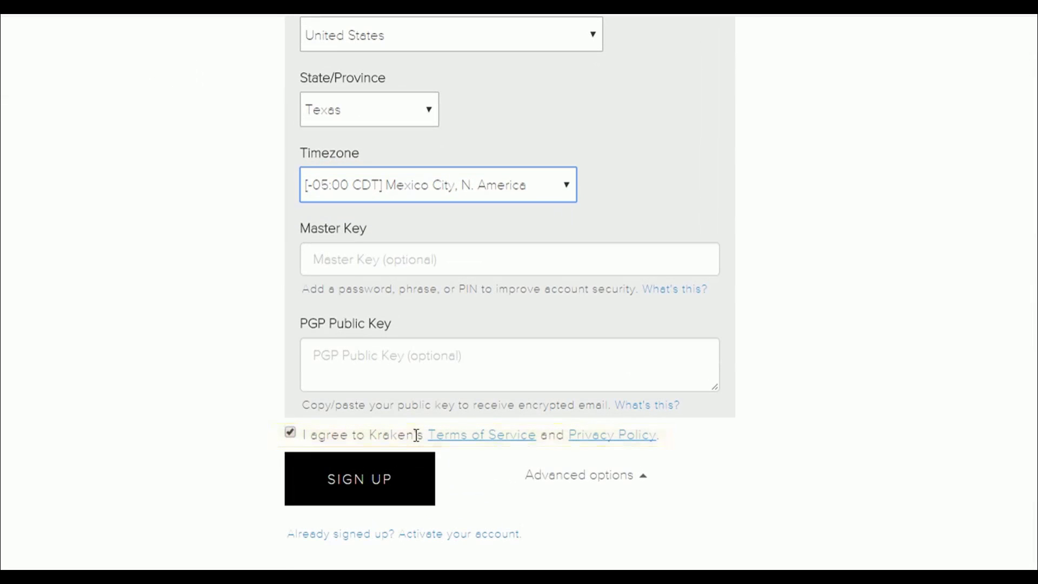
pyautogui.moveTo(482, 435)
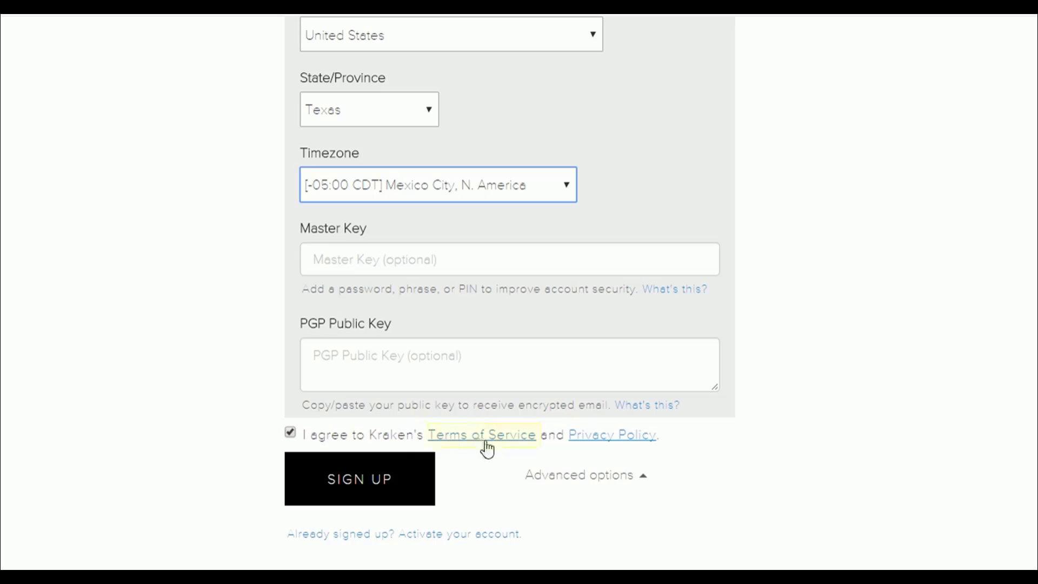
pyautogui.moveTo(616, 441)
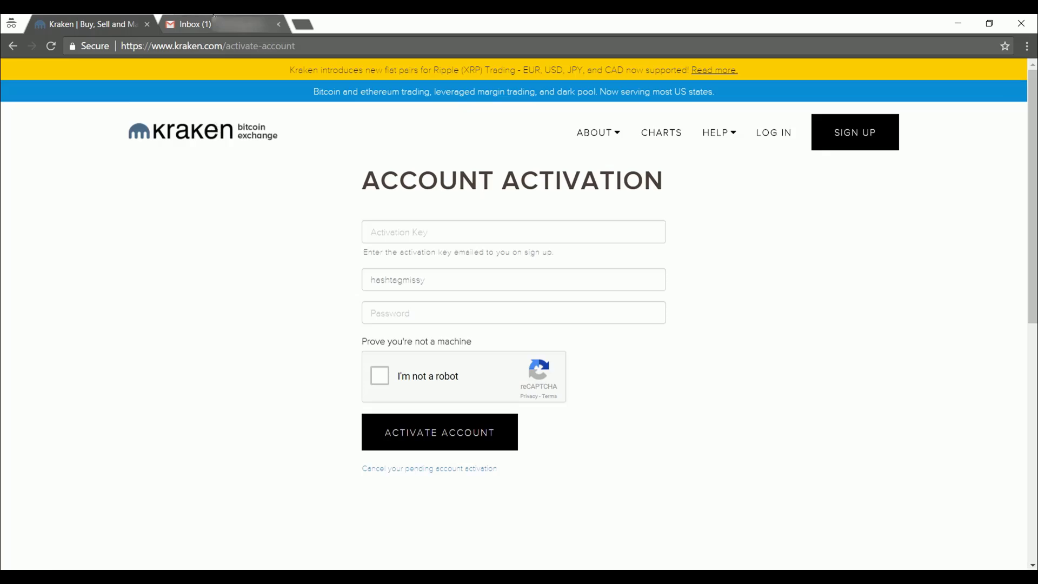
# - Enter the emailed activation key and password, pass the 'I'm not a robot' check and activate the account
pyautogui.click(193, 23)
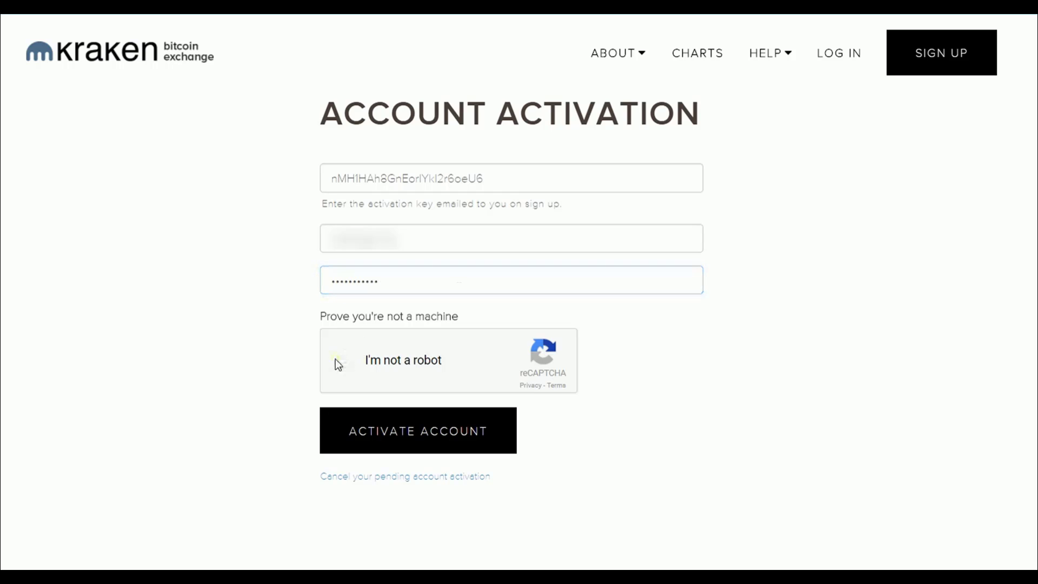
pyautogui.click(340, 360)
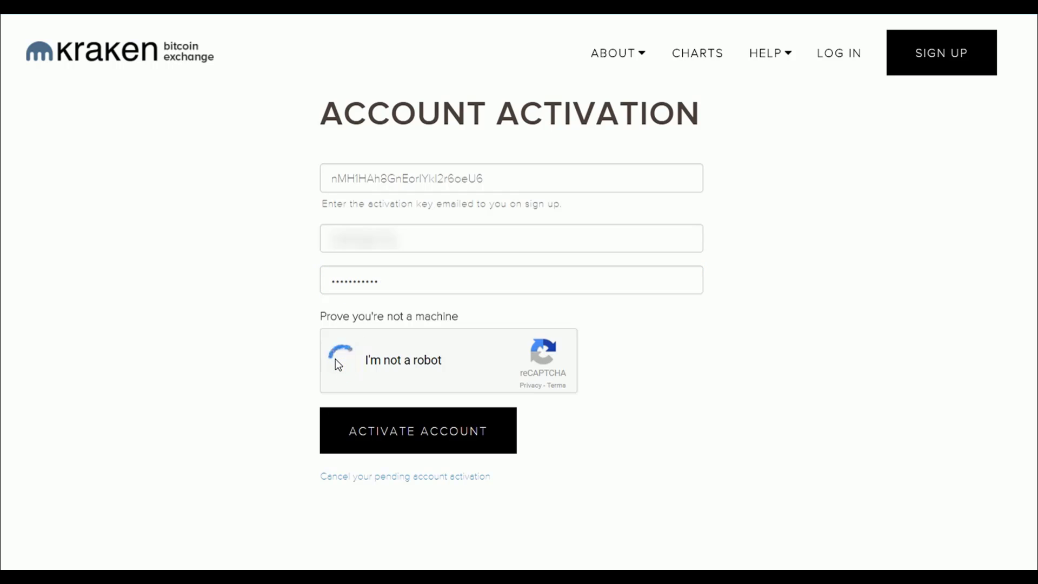
pyautogui.click(340, 359)
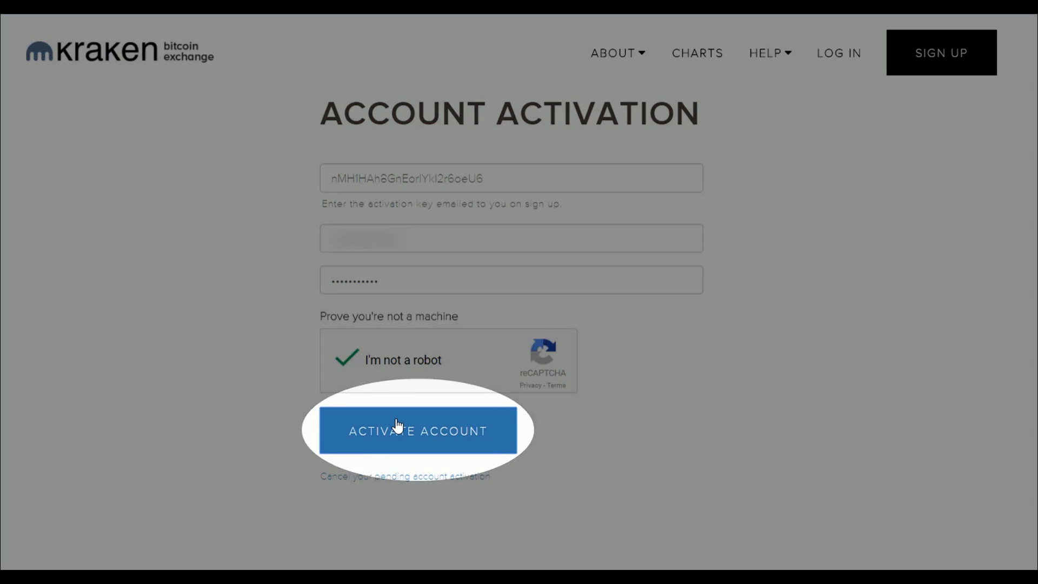
pyautogui.click(417, 432)
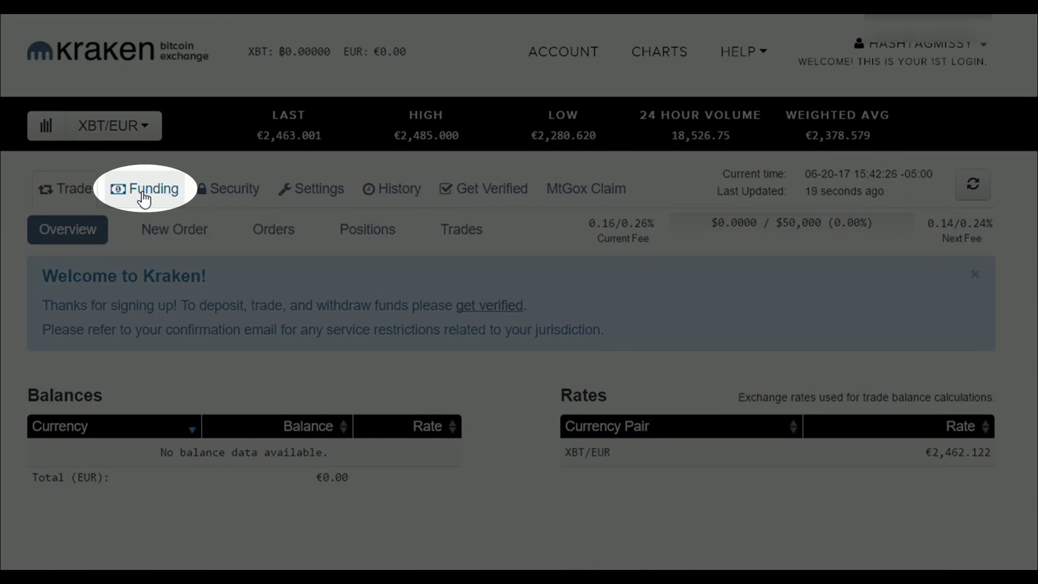
# - View the Funding deposit page's tier level 0 notice and request increased funding limits
pyautogui.click(152, 188)
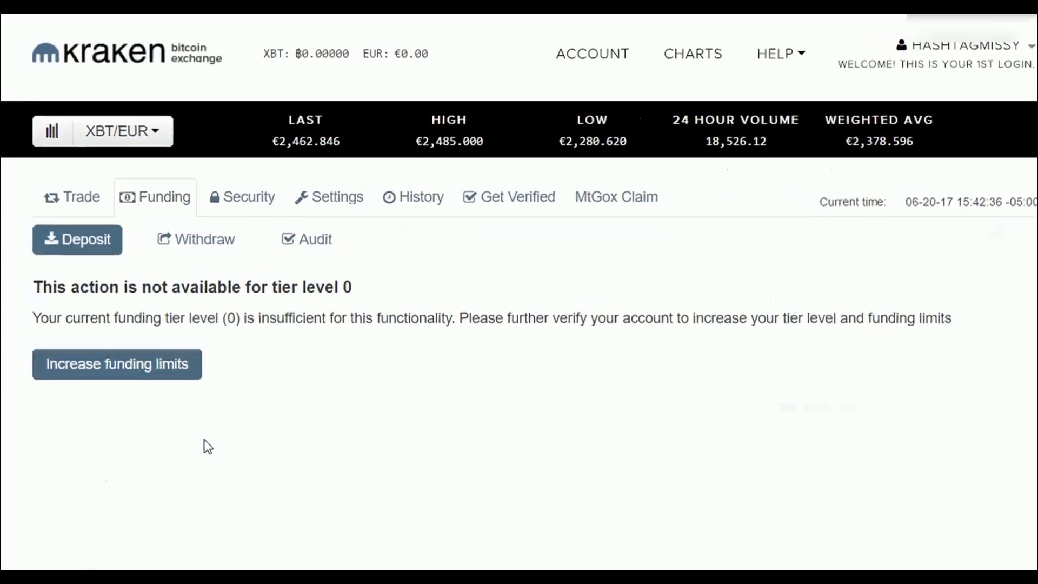
pyautogui.doubleClick(335, 303)
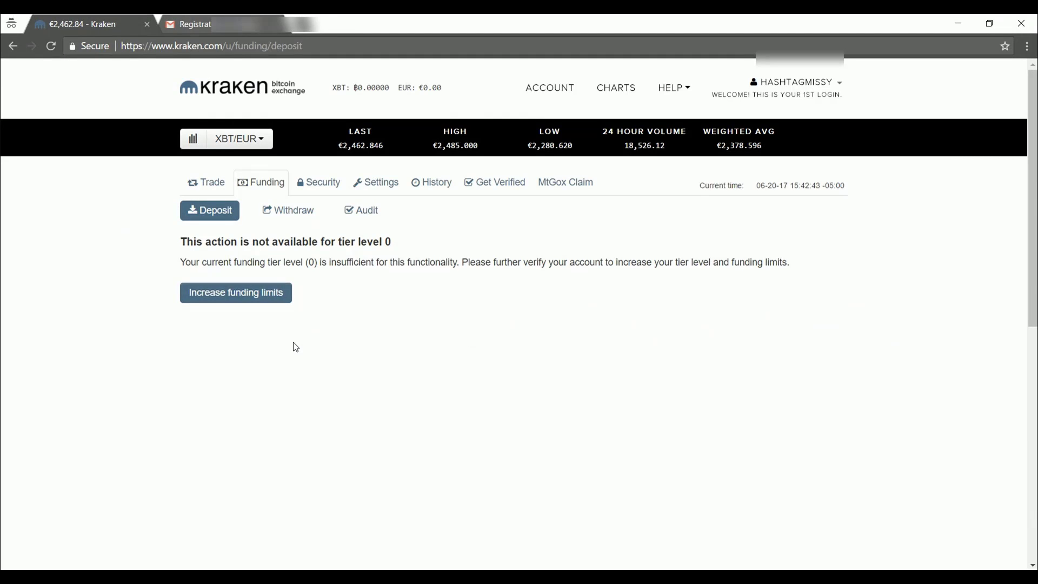
pyautogui.moveTo(258, 311)
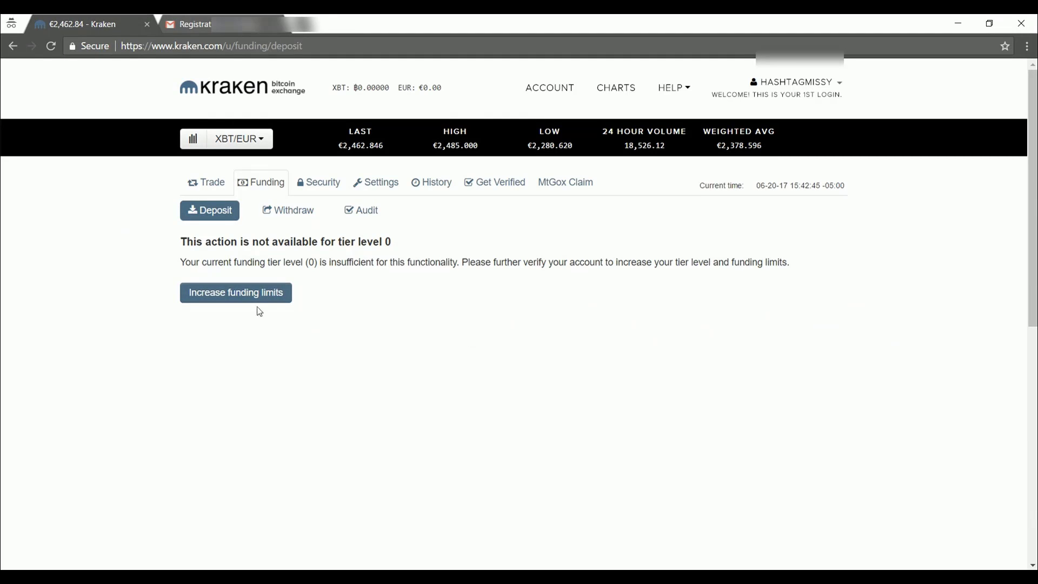
pyautogui.click(235, 292)
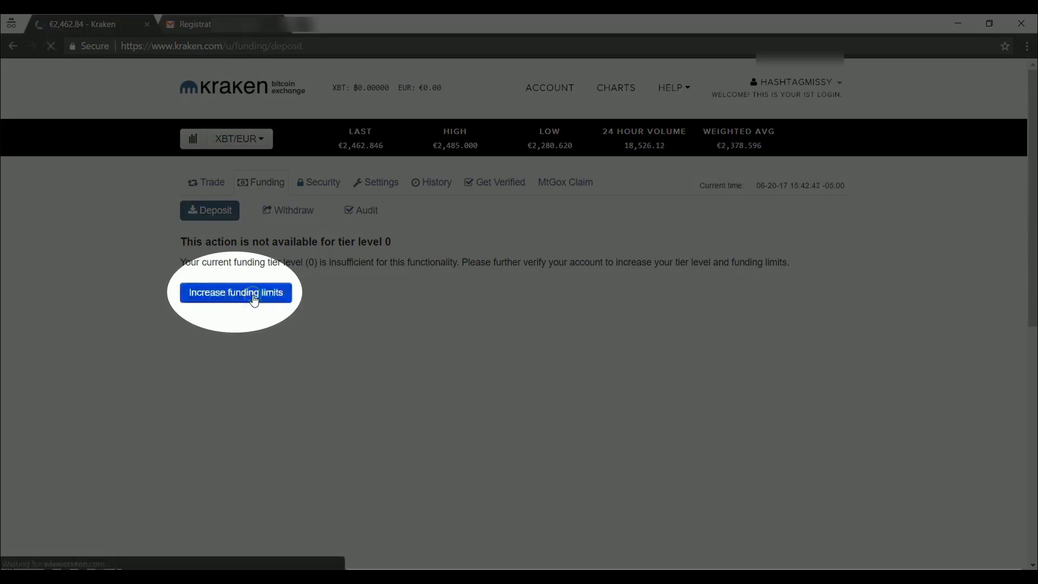
# - Scroll the Get Verified page past the tier limits table to the empty Tier 1 form
pyautogui.click(236, 293)
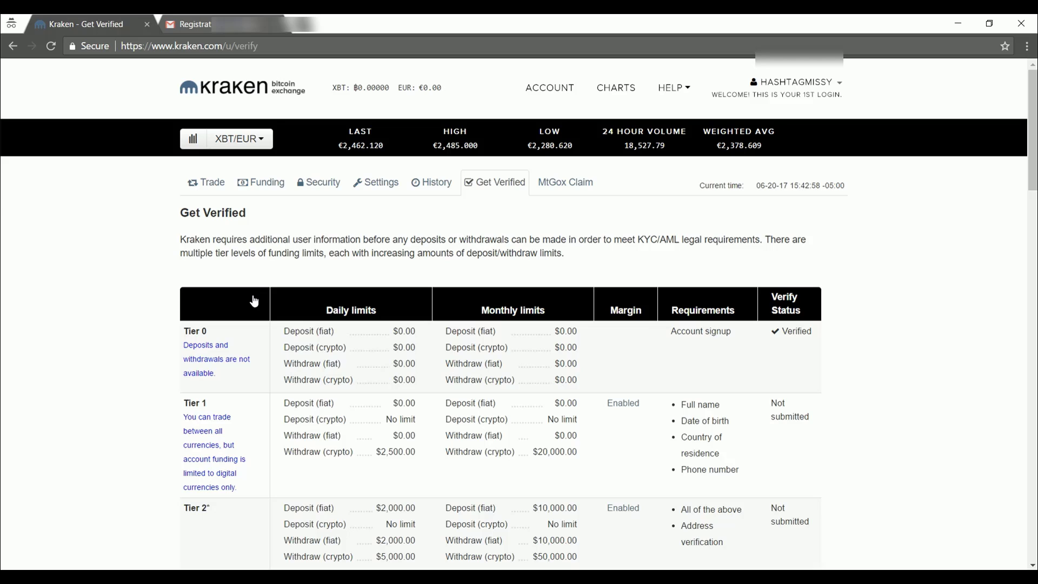
pyautogui.scroll(-3)
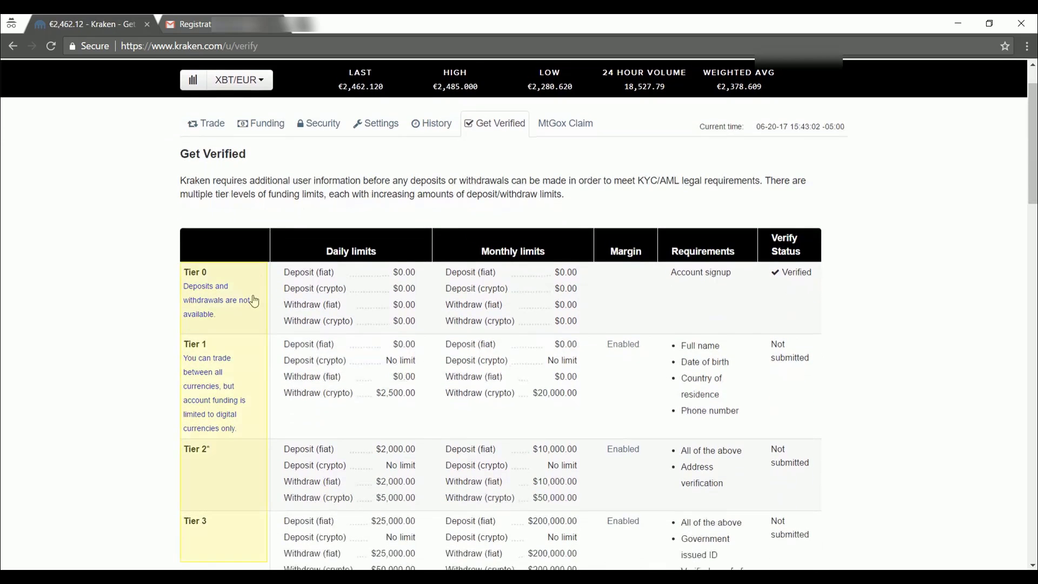
pyautogui.scroll(-3)
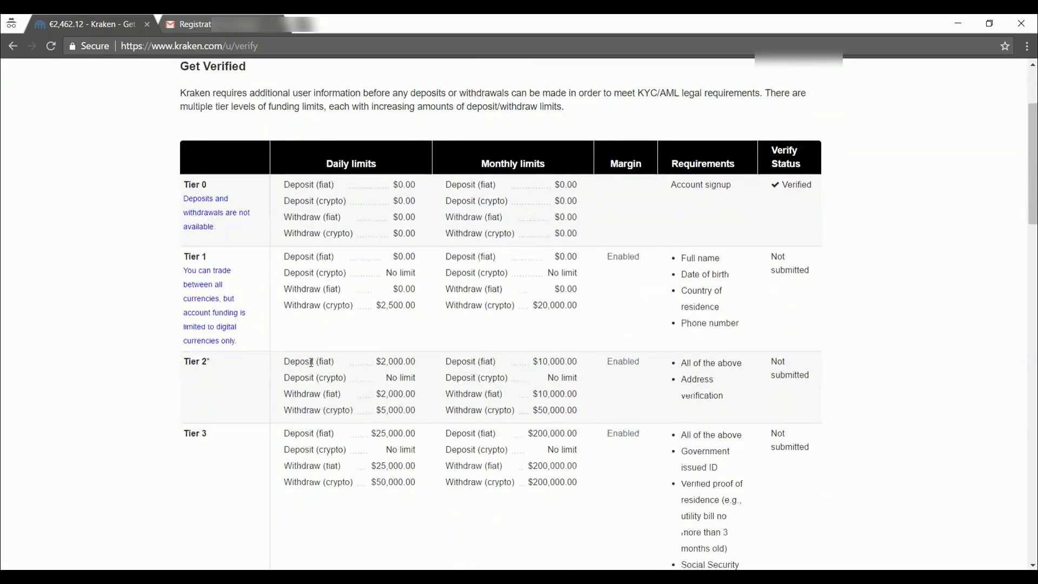
pyautogui.moveTo(222, 366)
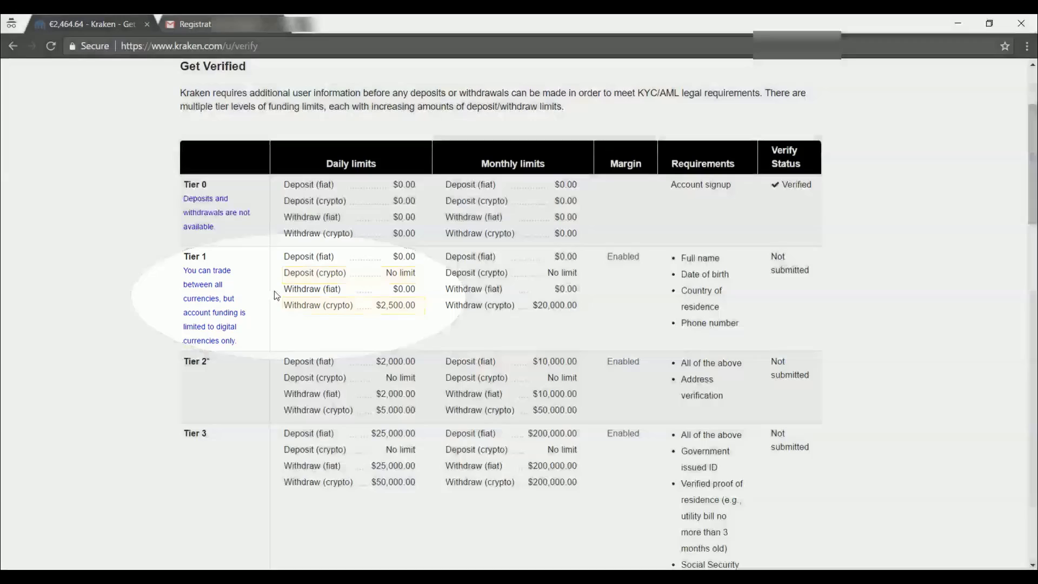
pyautogui.scroll(-3)
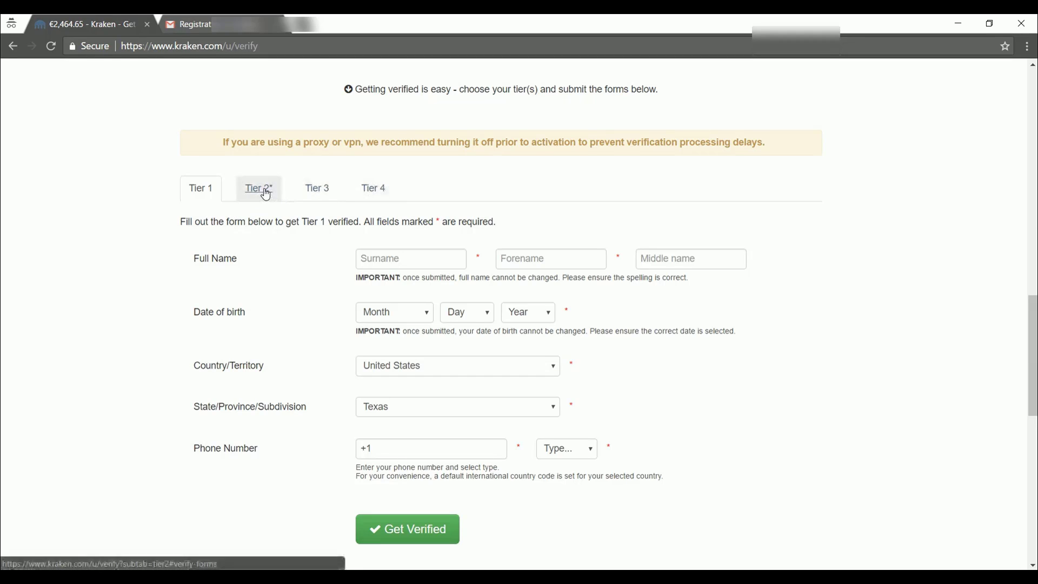
# - Find Tier 2 not yet eligible, submit the Tier 1 form via Get Verified and continue toward Tier 2
pyautogui.click(259, 188)
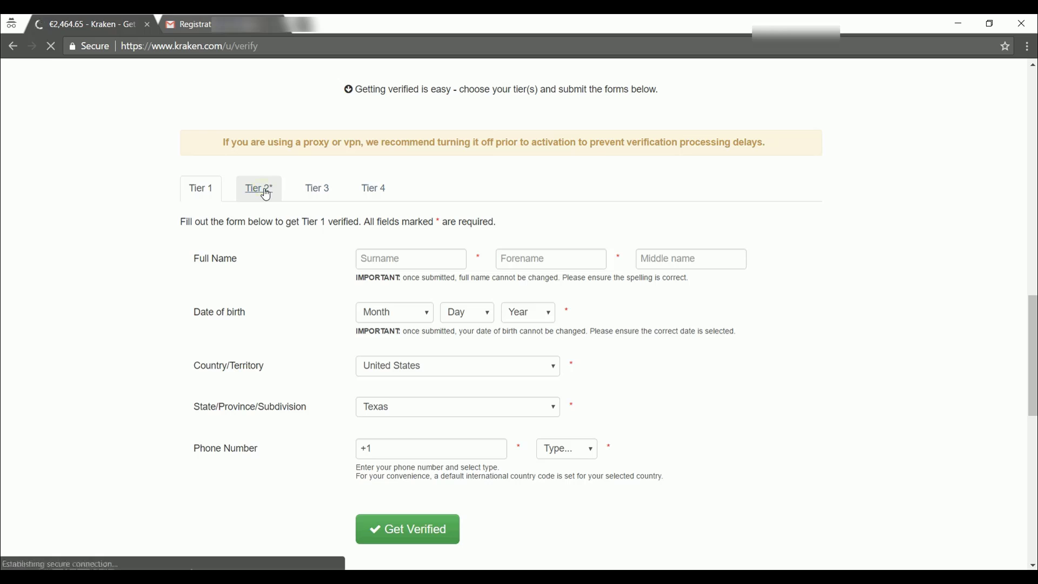
pyautogui.click(258, 188)
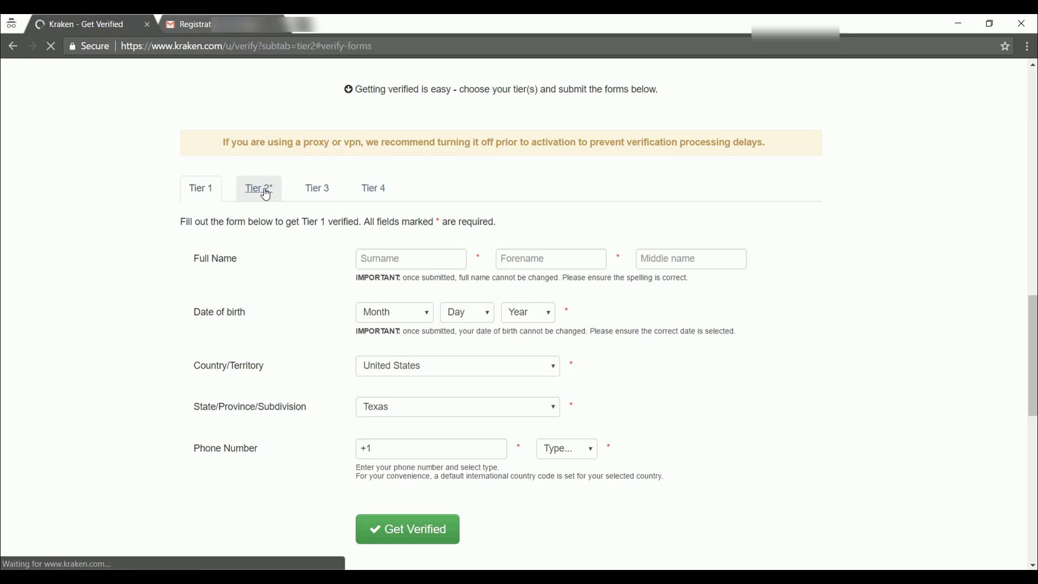
pyautogui.click(258, 188)
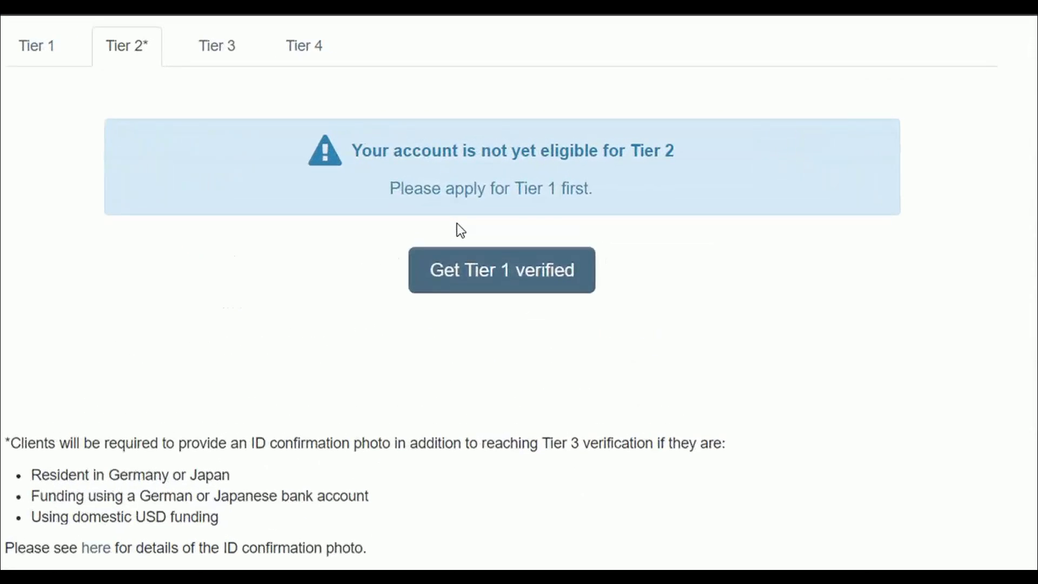
pyautogui.moveTo(544, 220)
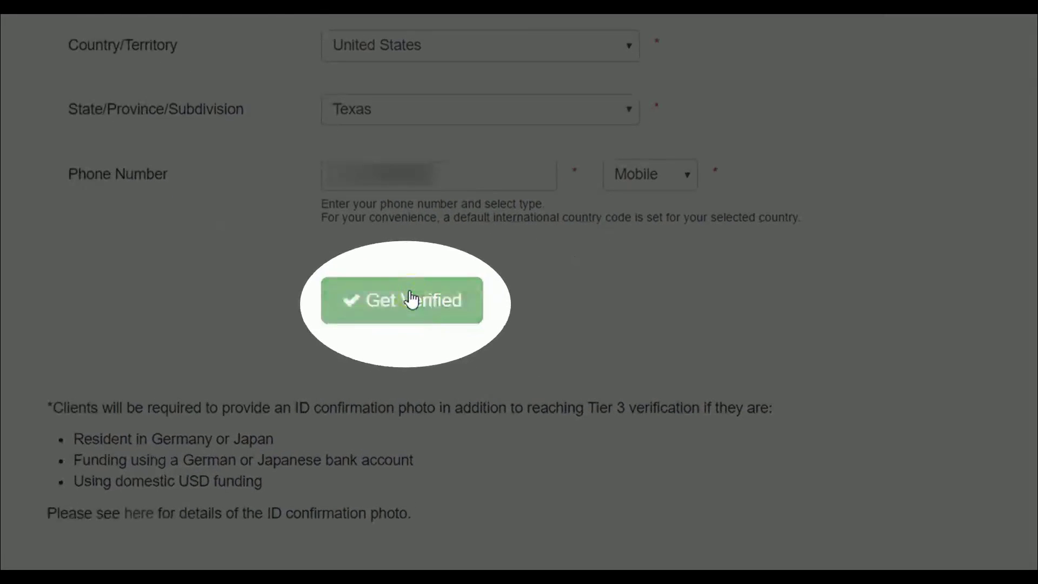
pyautogui.click(401, 299)
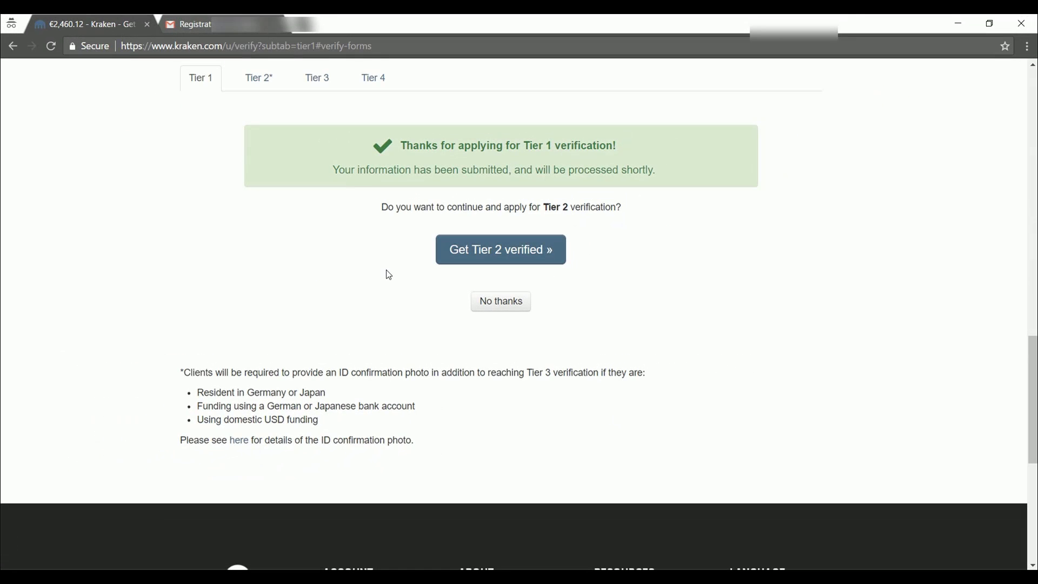
pyautogui.click(500, 250)
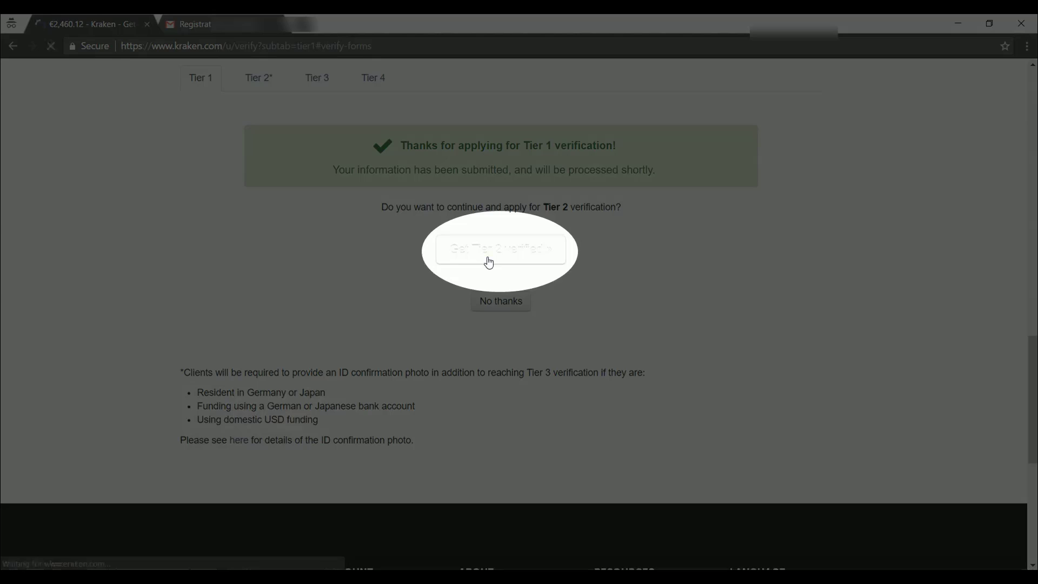
# - Submit the Tier 2 city and ZIP details and decline the Tier 3 prompt with No thanks
pyautogui.click(501, 250)
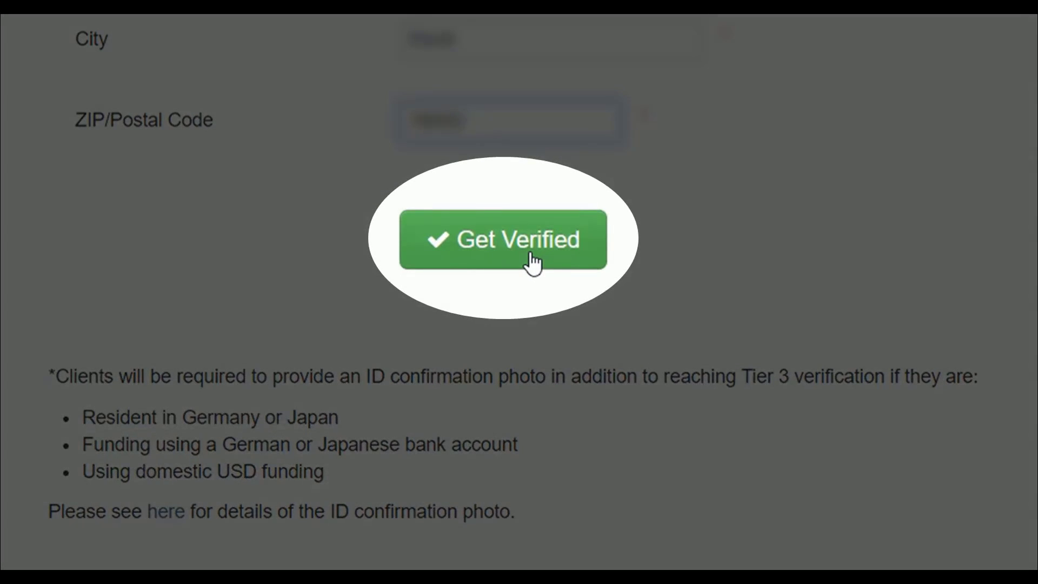
pyautogui.click(502, 239)
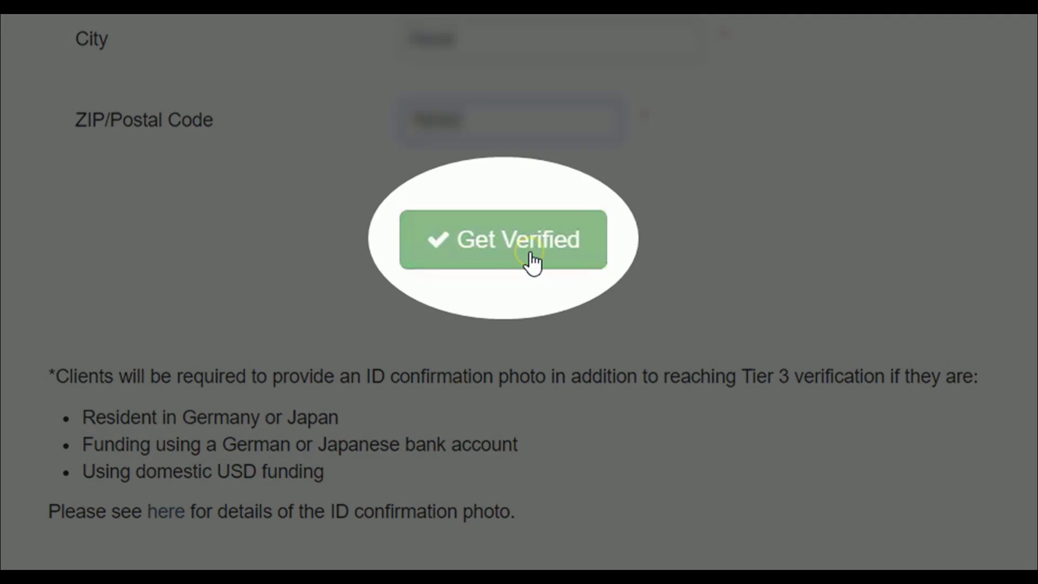
pyautogui.click(503, 239)
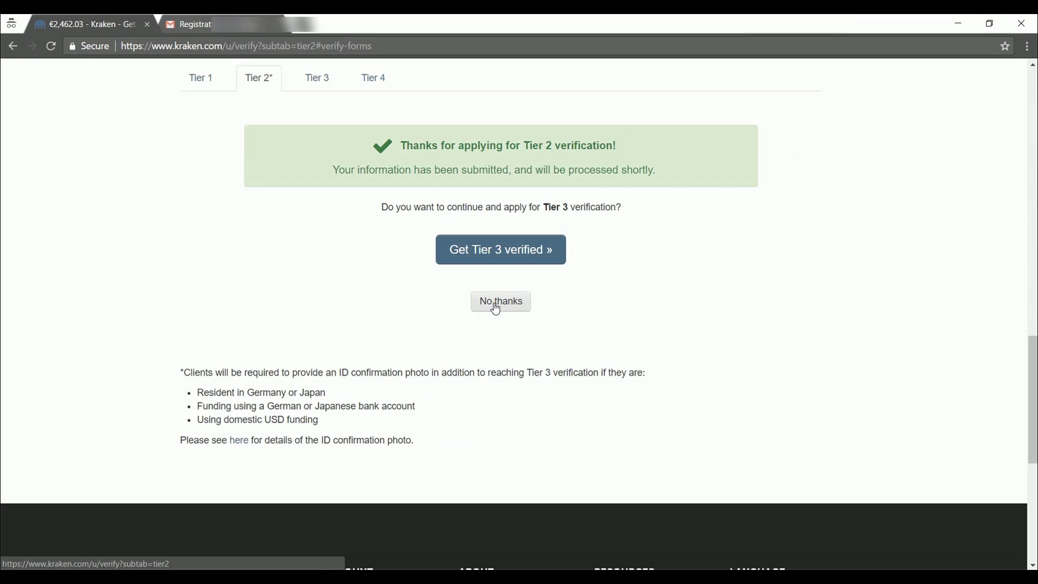
pyautogui.click(499, 302)
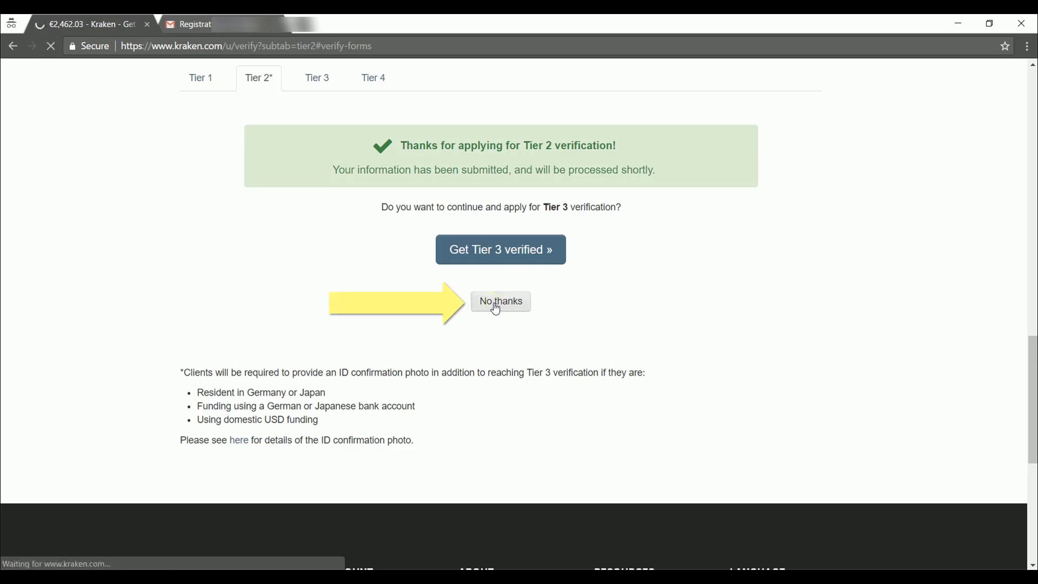
pyautogui.click(501, 301)
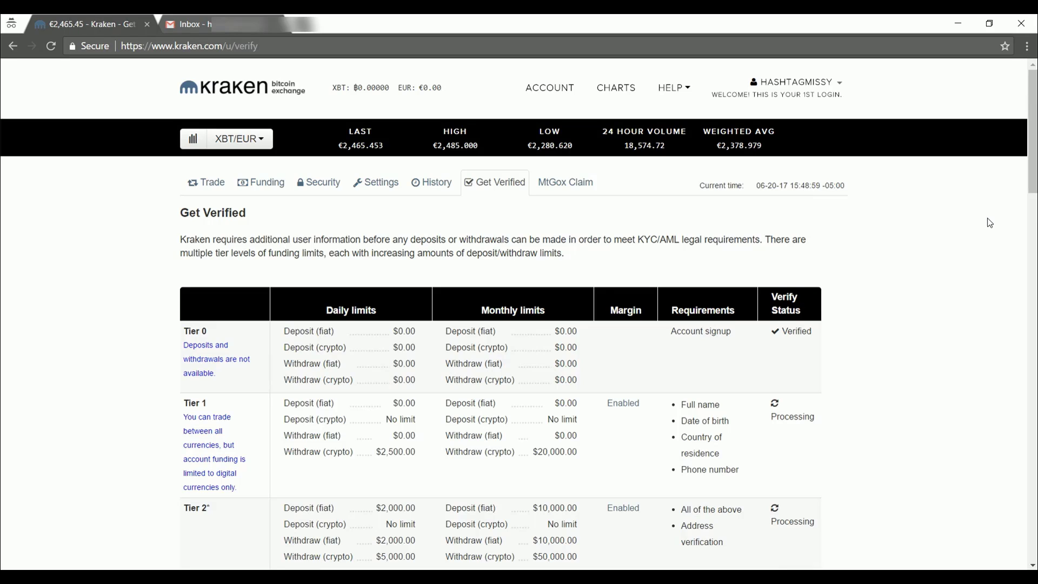
pyautogui.moveTo(747, 229)
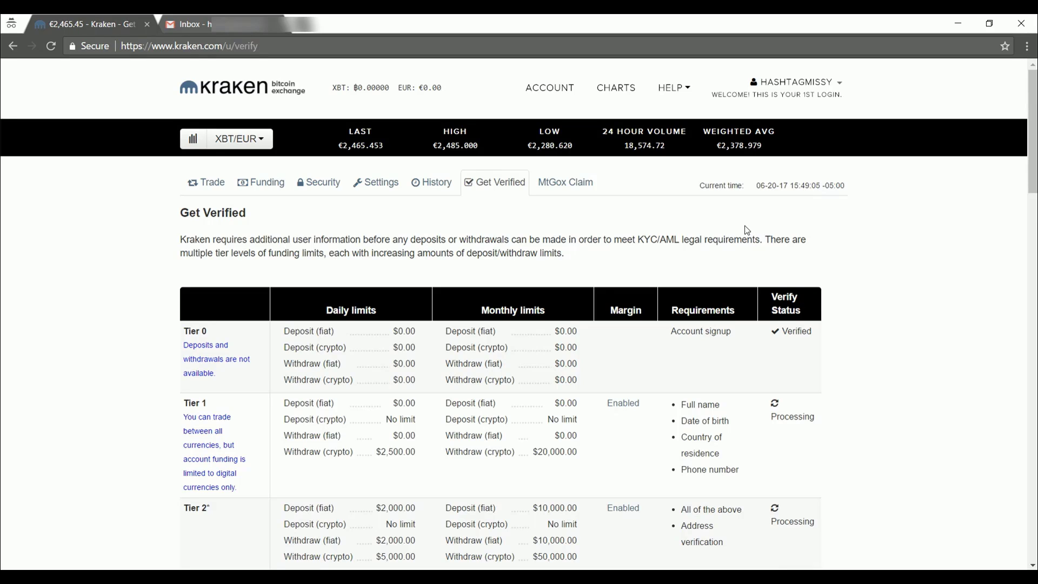
pyautogui.scroll(-3)
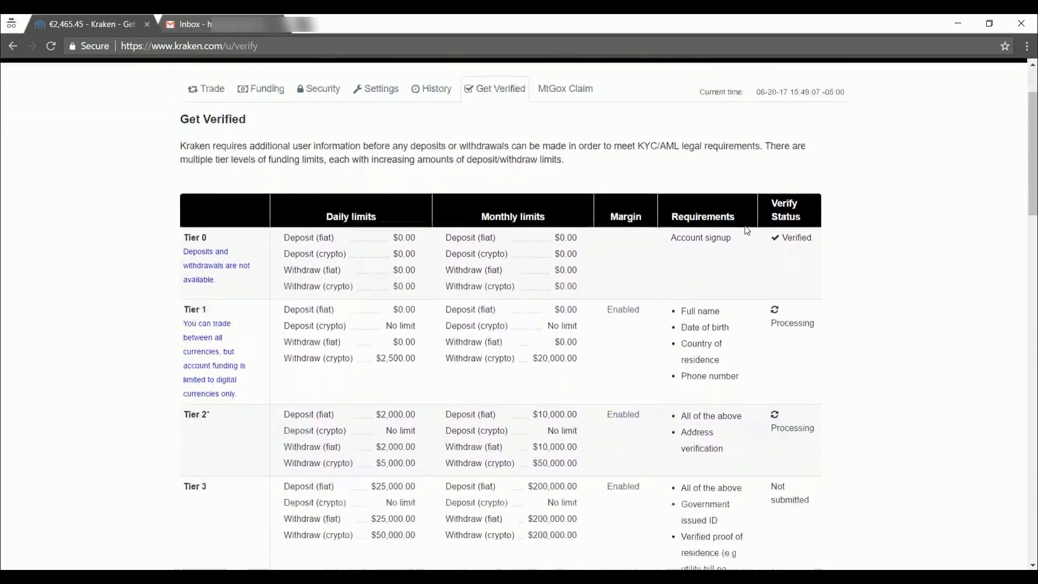
pyautogui.scroll(-3)
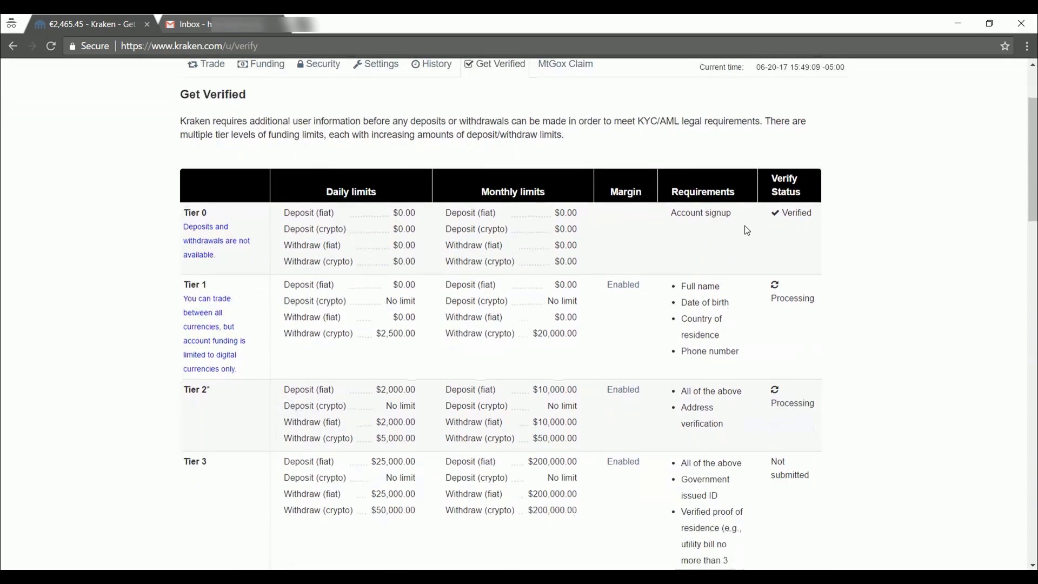
pyautogui.scroll(-3)
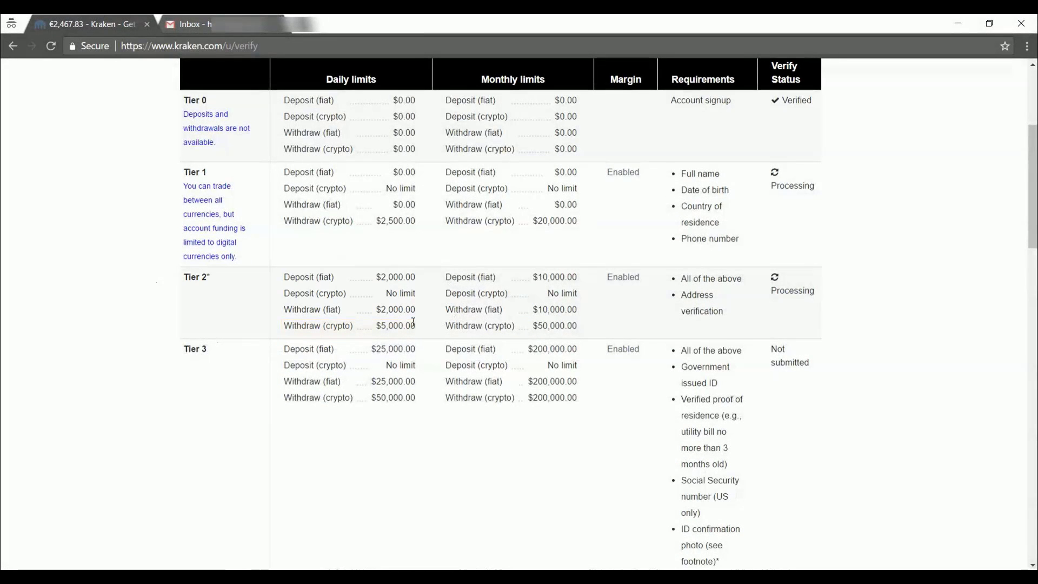
pyautogui.moveTo(843, 188)
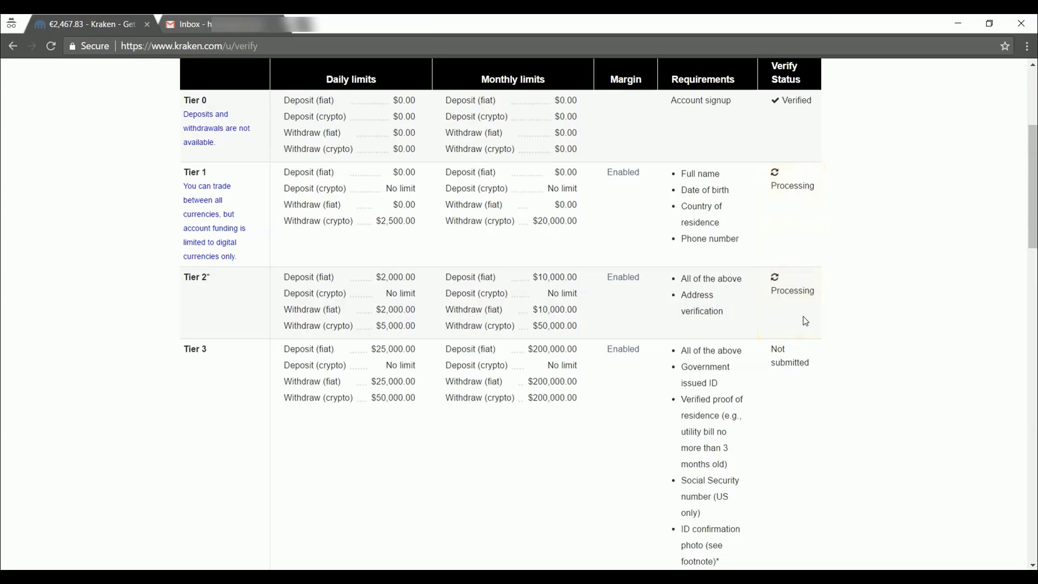
pyautogui.scroll(-3)
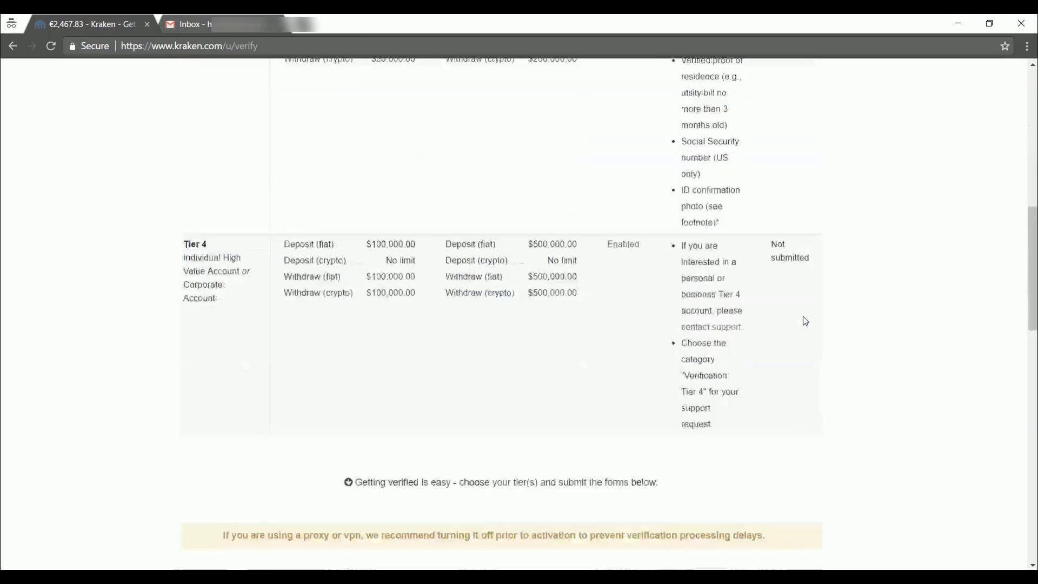
pyautogui.scroll(-3)
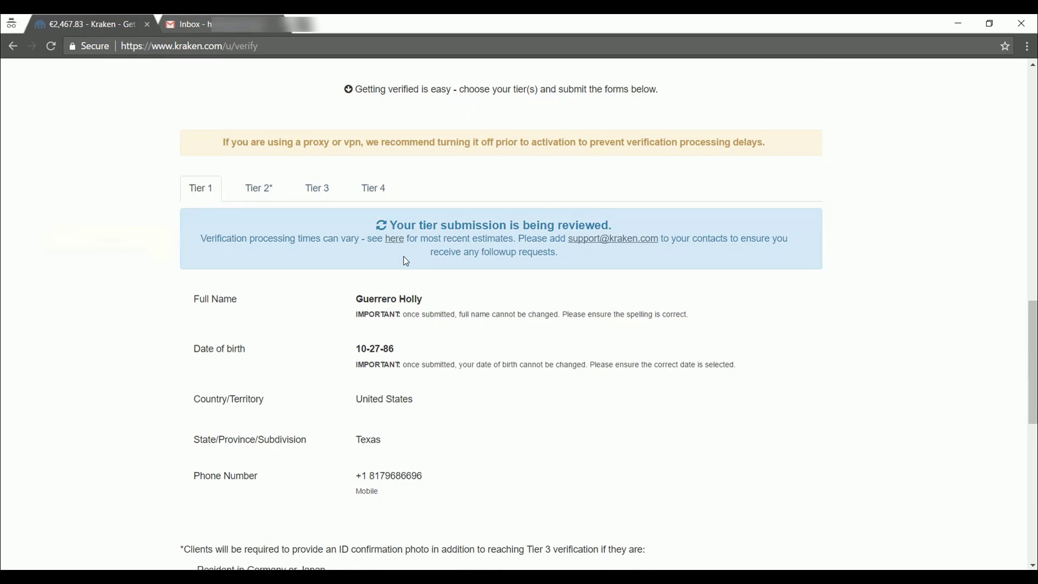
pyautogui.moveTo(395, 239)
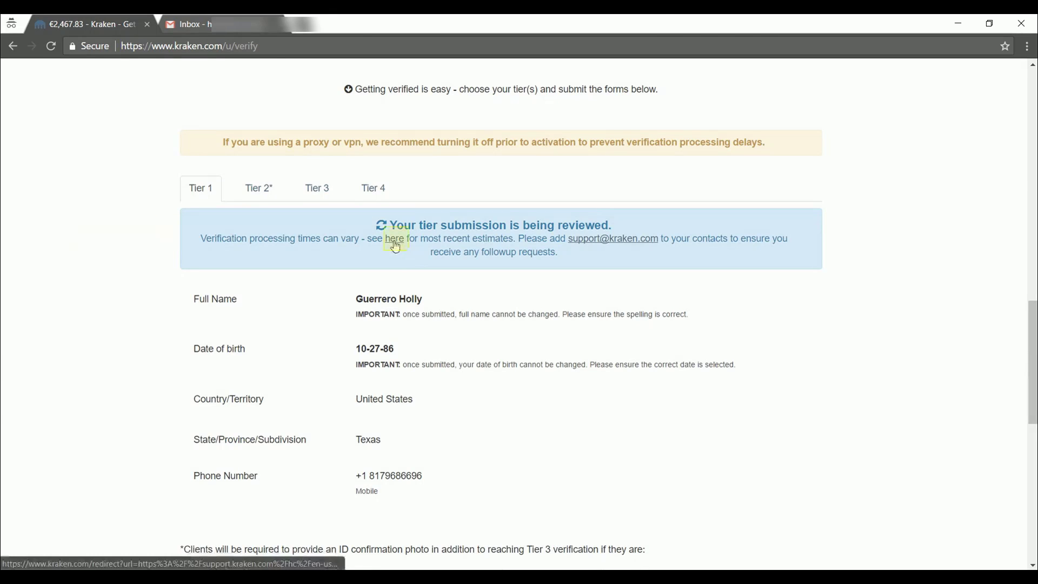
pyautogui.click(395, 238)
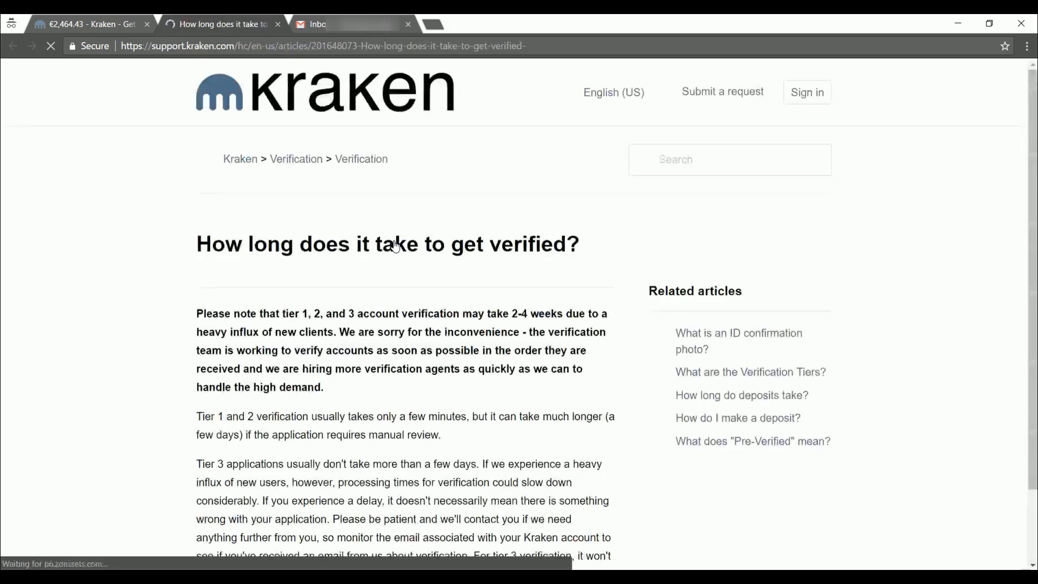